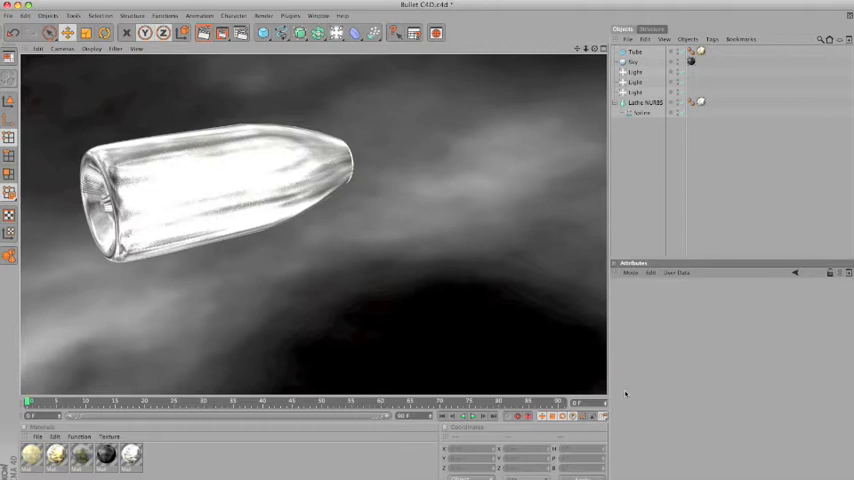
{"action": "mouse_move", "coordinate": [620, 363]}
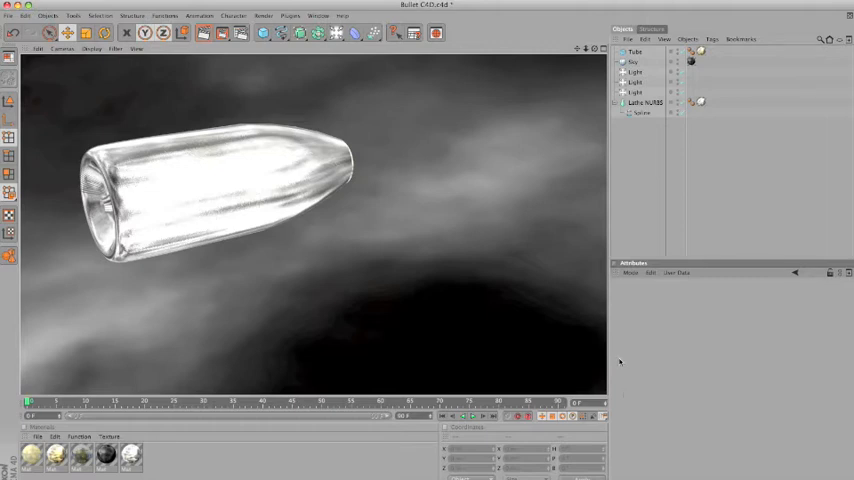
{"action": "mouse_move", "coordinate": [307, 165]}
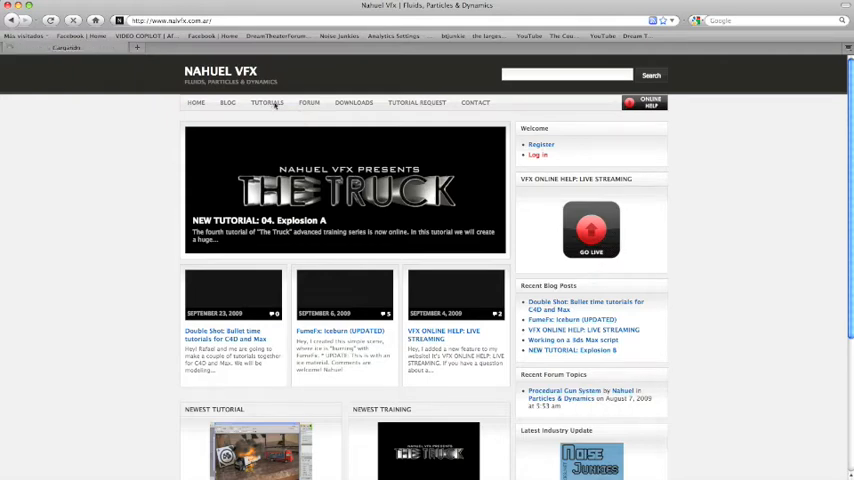
Open the Nahuel VFX Tutorials page, scroll through its five tutorials, and return to the top.
{"action": "left_click", "coordinate": [267, 102]}
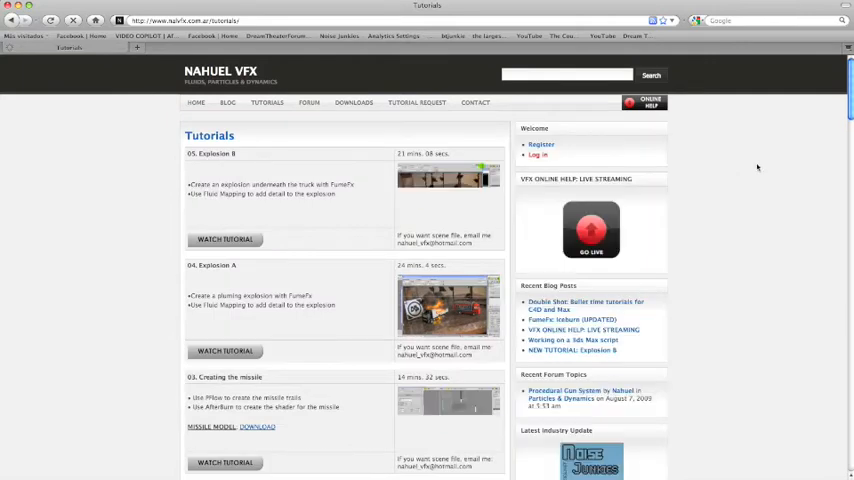
{"action": "scroll", "scroll_direction": "down", "scroll_amount": 3}
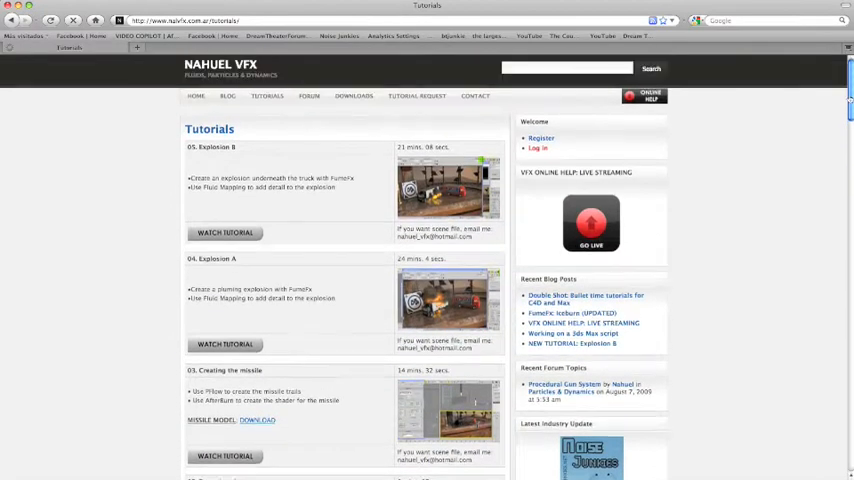
{"action": "scroll", "scroll_direction": "down", "scroll_amount": 3}
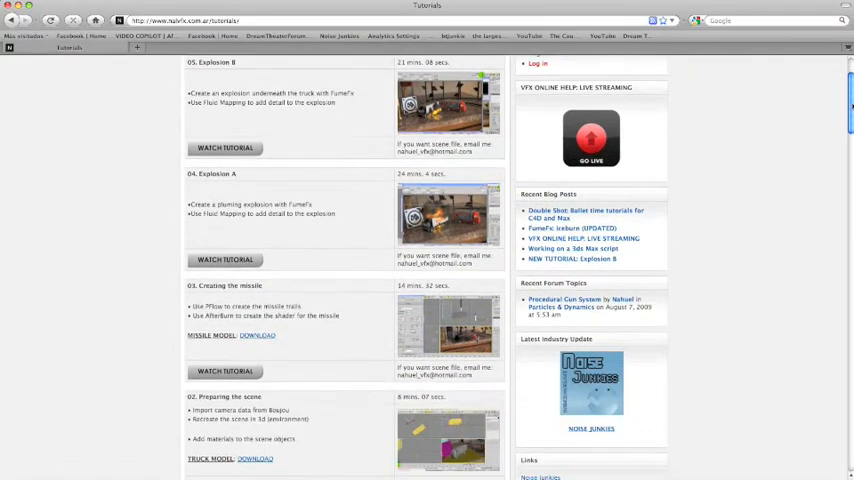
{"action": "scroll", "scroll_direction": "down", "scroll_amount": 3}
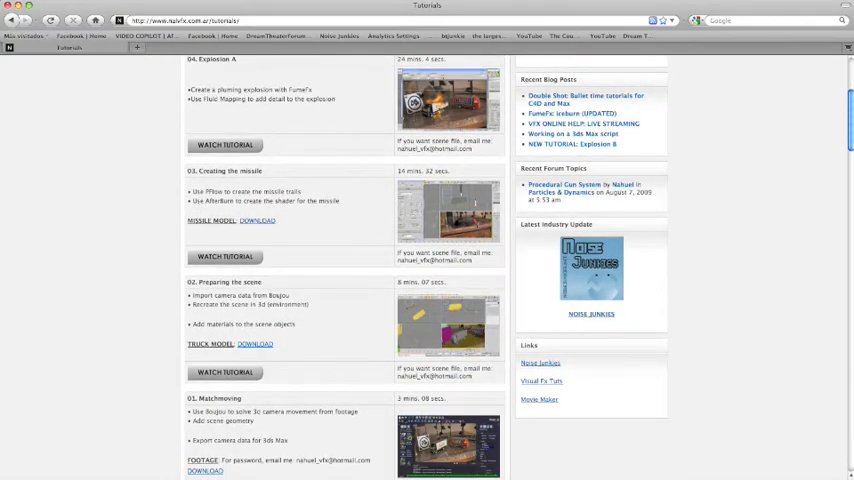
{"action": "scroll", "scroll_direction": "down", "scroll_amount": 3}
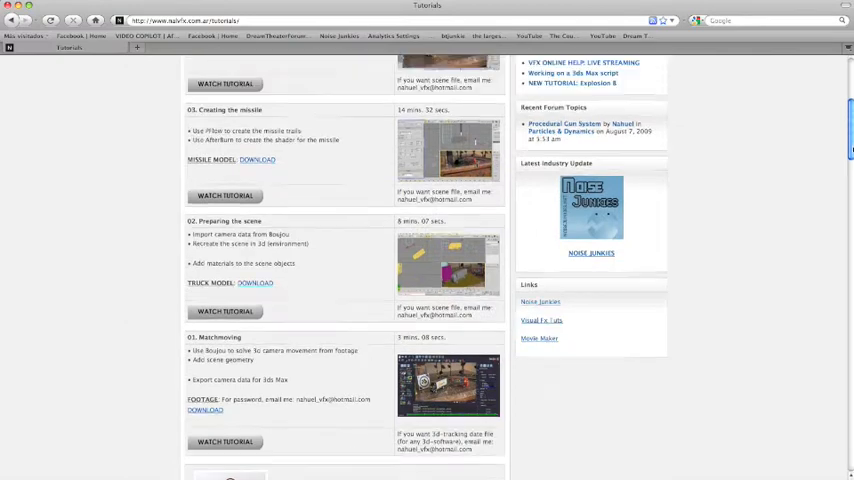
{"action": "scroll", "scroll_direction": "up", "scroll_amount": 3}
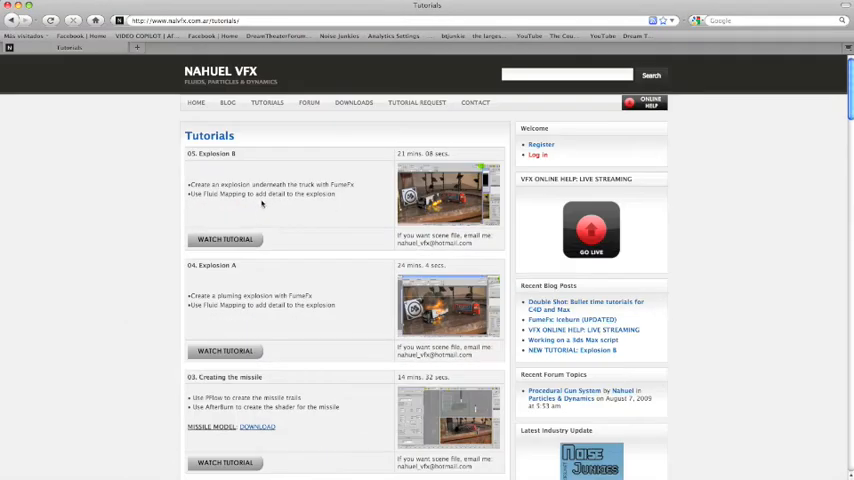
{"action": "mouse_move", "coordinate": [263, 17]}
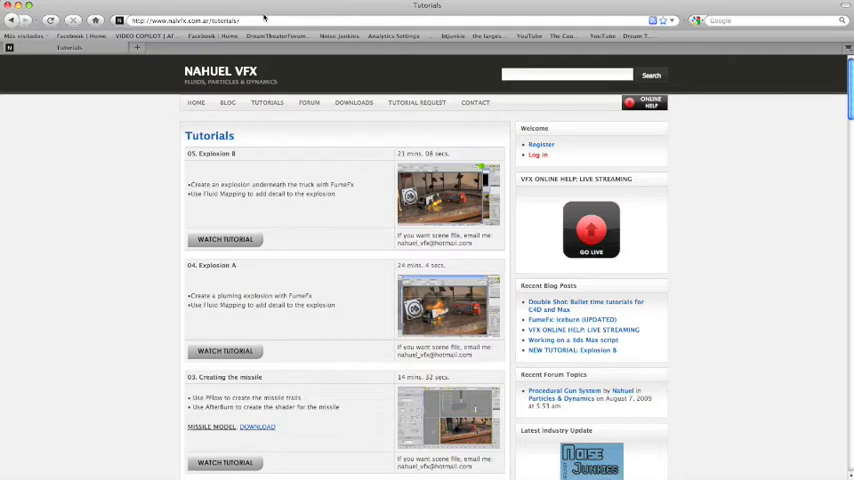
{"action": "mouse_move", "coordinate": [264, 16]}
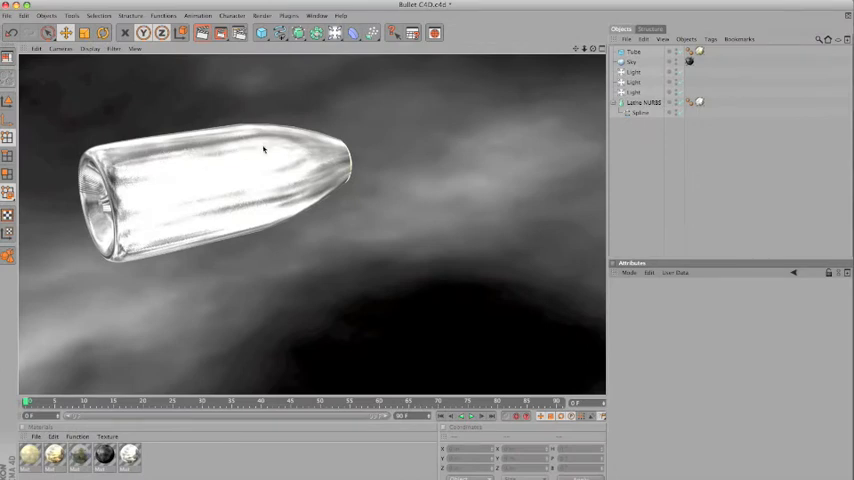
{"action": "mouse_move", "coordinate": [264, 163]}
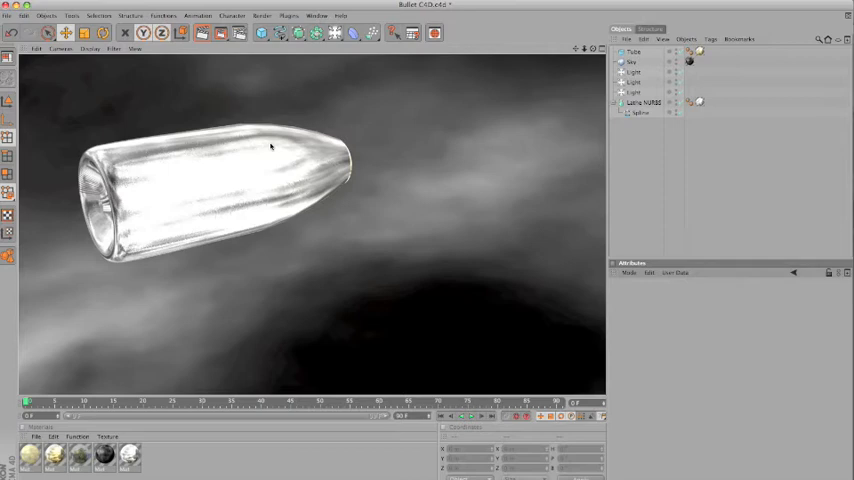
{"action": "mouse_move", "coordinate": [296, 279]}
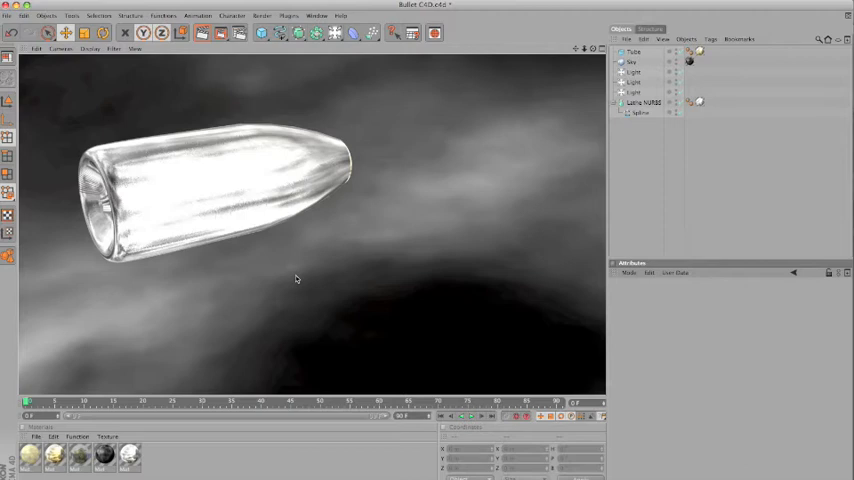
{"action": "mouse_move", "coordinate": [541, 109]}
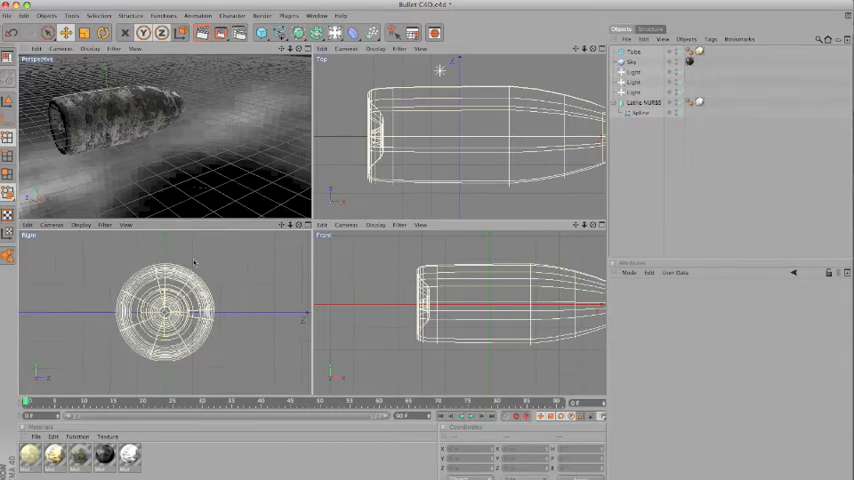
{"action": "mouse_move", "coordinate": [170, 320]}
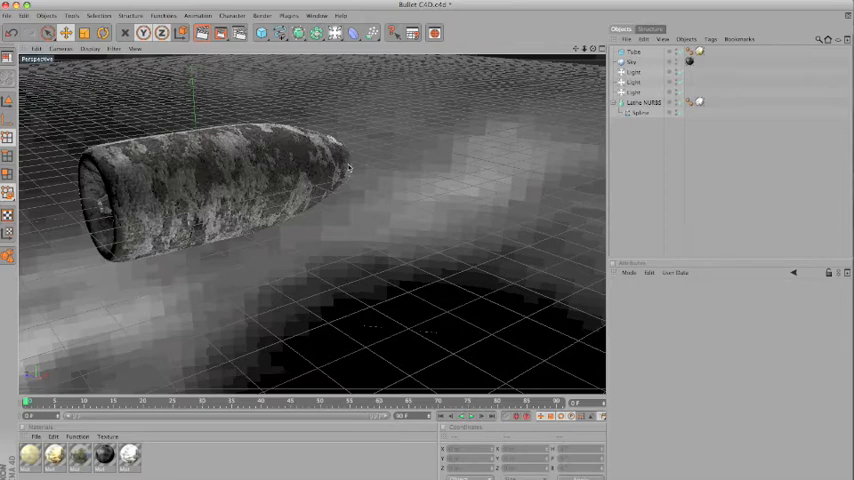
{"action": "mouse_move", "coordinate": [304, 178]}
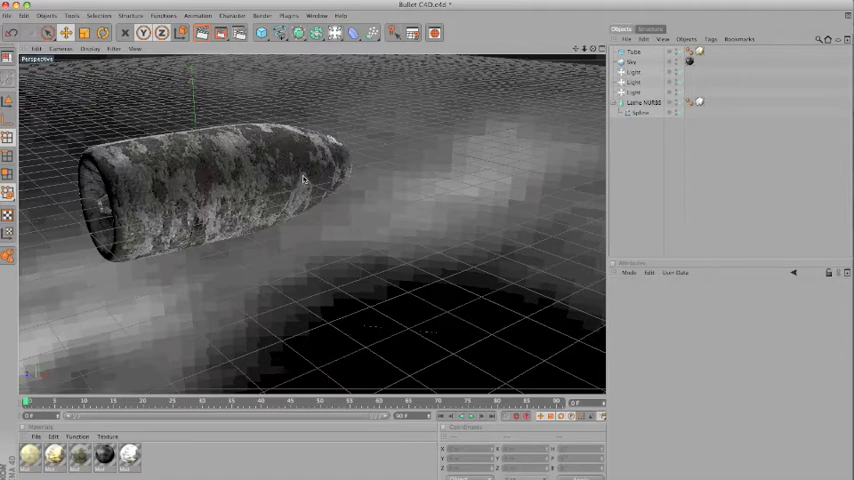
{"action": "mouse_move", "coordinate": [311, 93]}
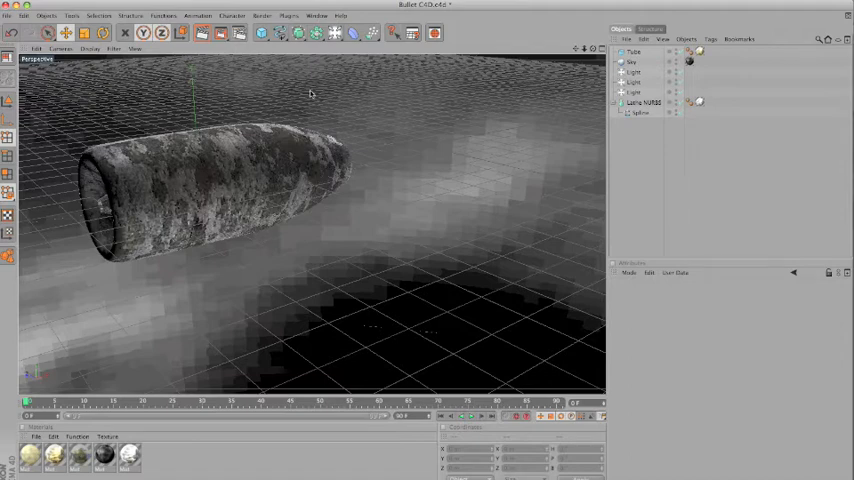
Maximize the Perspective viewport so it fills the view area.
{"action": "left_click", "coordinate": [7, 16]}
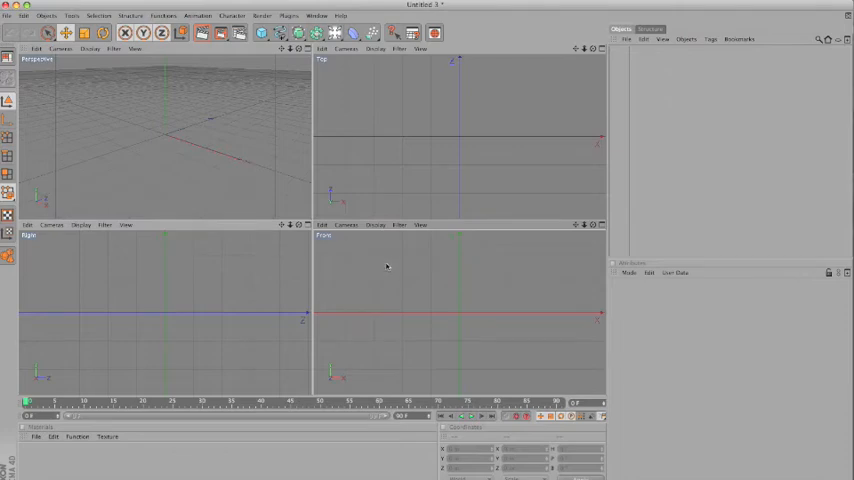
Activate the B-Spline tool from the spline palette.
{"action": "left_click", "coordinate": [279, 33]}
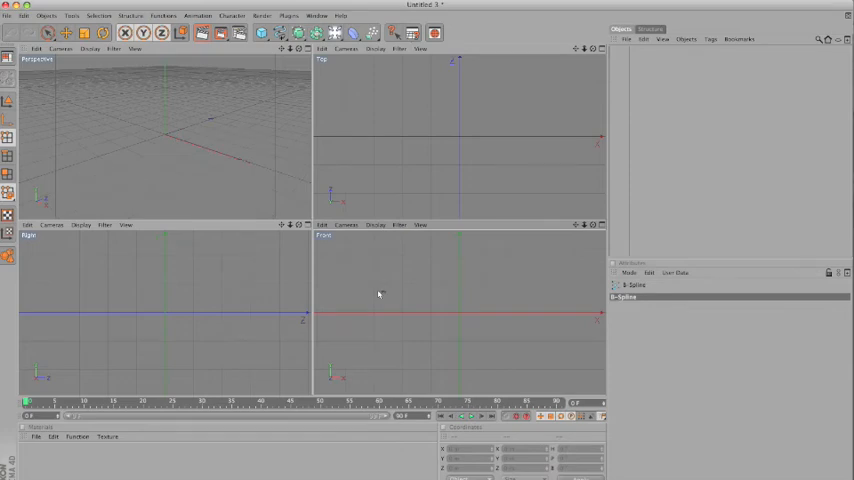
{"action": "mouse_move", "coordinate": [320, 20]}
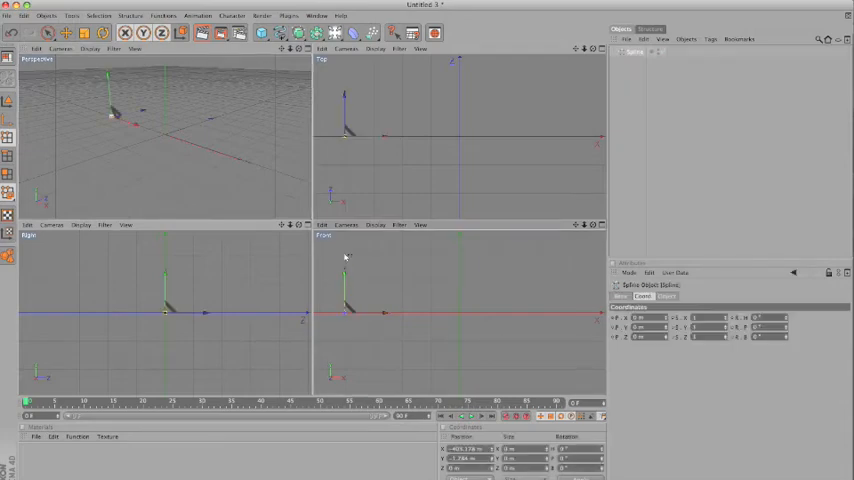
{"action": "mouse_move", "coordinate": [347, 258]}
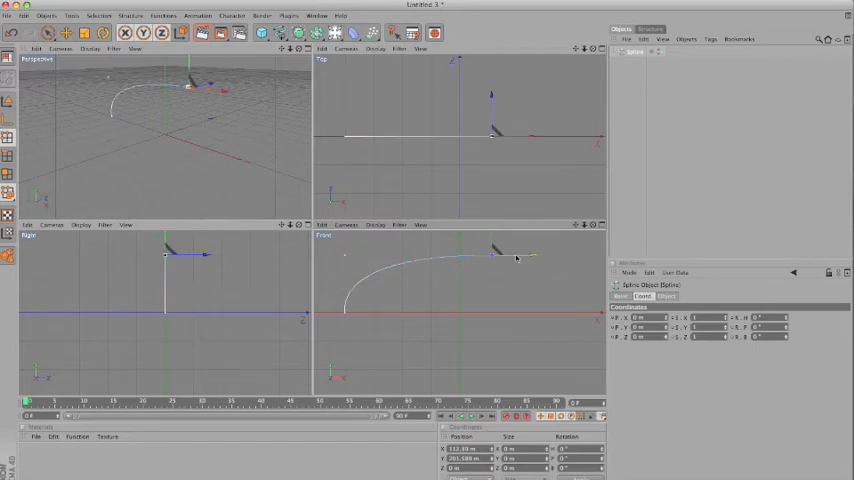
Place the closing B-Spline points so the bullet profile ends back on the axis.
{"action": "left_click_drag", "start_coordinate": [495, 253], "coordinate": [520, 250]}
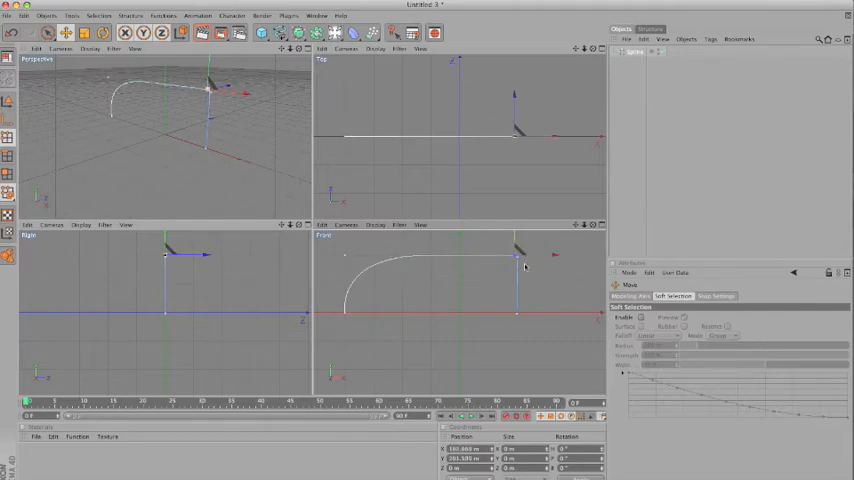
{"action": "mouse_move", "coordinate": [520, 262]}
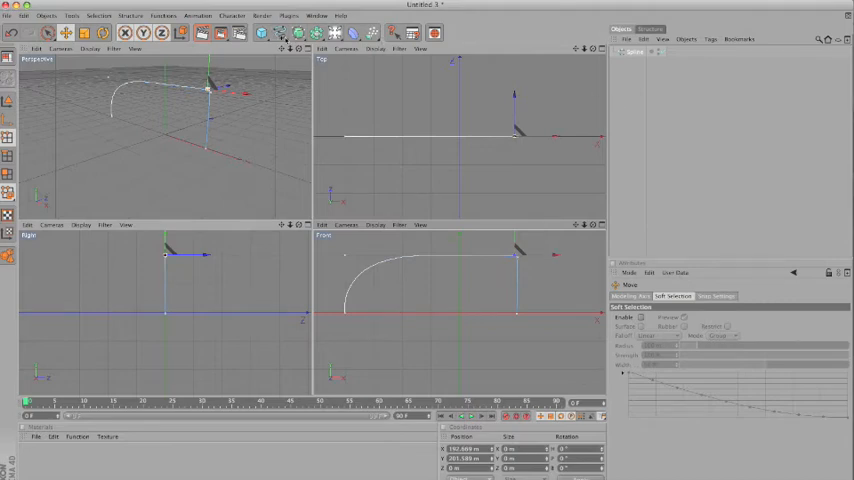
Add a Lathe NURBS generator to spin the spline into a rounded body.
{"action": "left_click", "coordinate": [286, 33]}
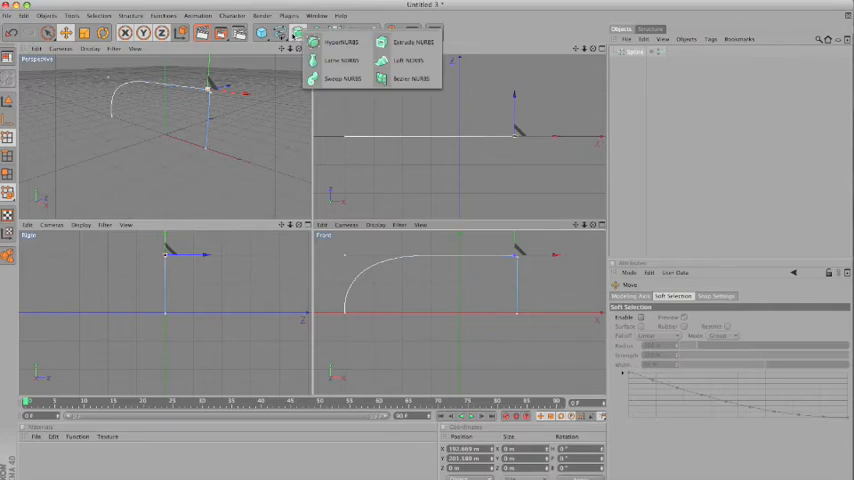
{"action": "mouse_move", "coordinate": [341, 61]}
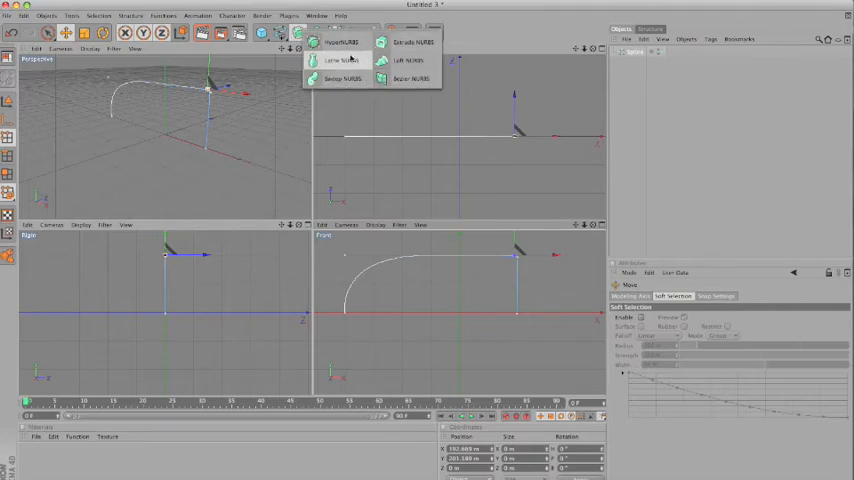
{"action": "left_click", "coordinate": [340, 60]}
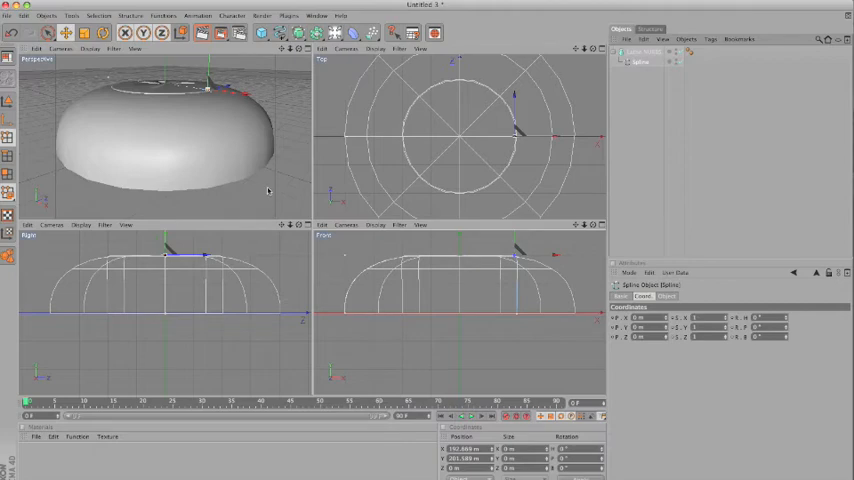
{"action": "mouse_move", "coordinate": [566, 273]}
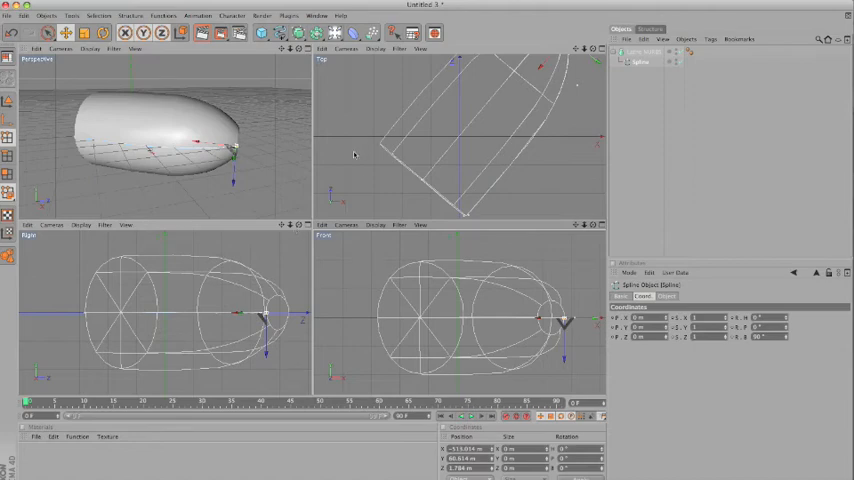
{"action": "mouse_move", "coordinate": [470, 315]}
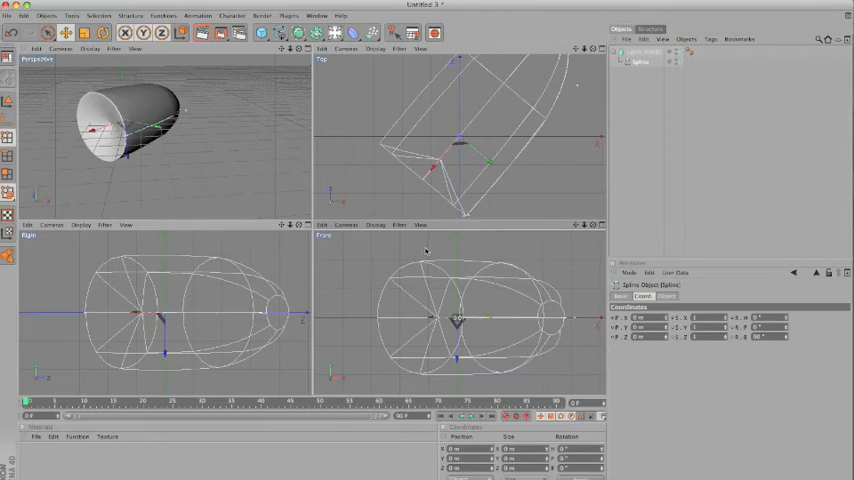
{"action": "mouse_move", "coordinate": [430, 292]}
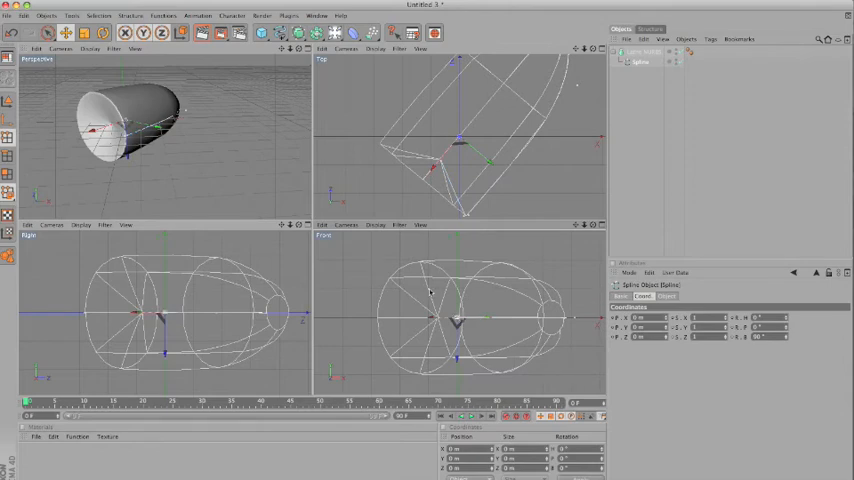
{"action": "mouse_move", "coordinate": [170, 170]}
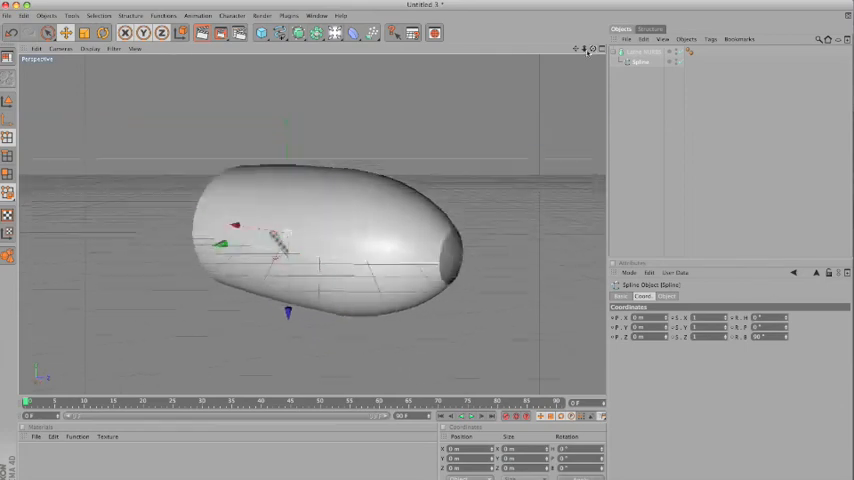
Add a Tube primitive to cap the bullet's back, then orbit to view it side-on.
{"action": "left_click", "coordinate": [262, 33]}
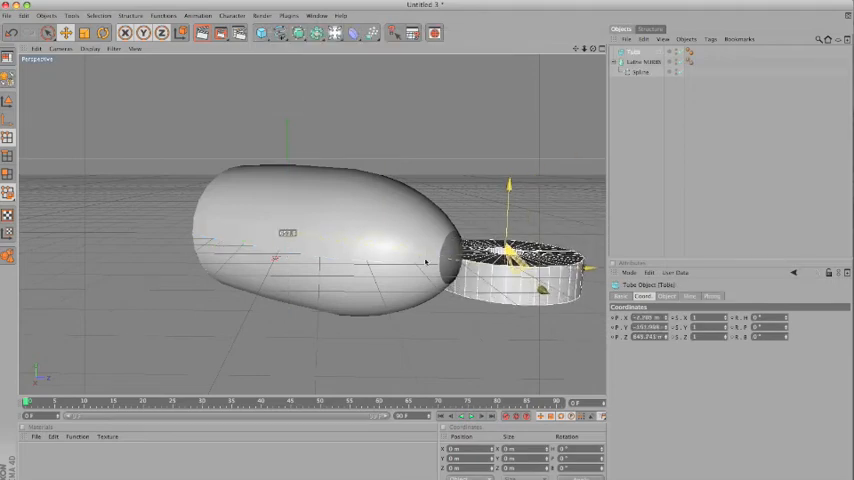
{"action": "left_click", "coordinate": [124, 33]}
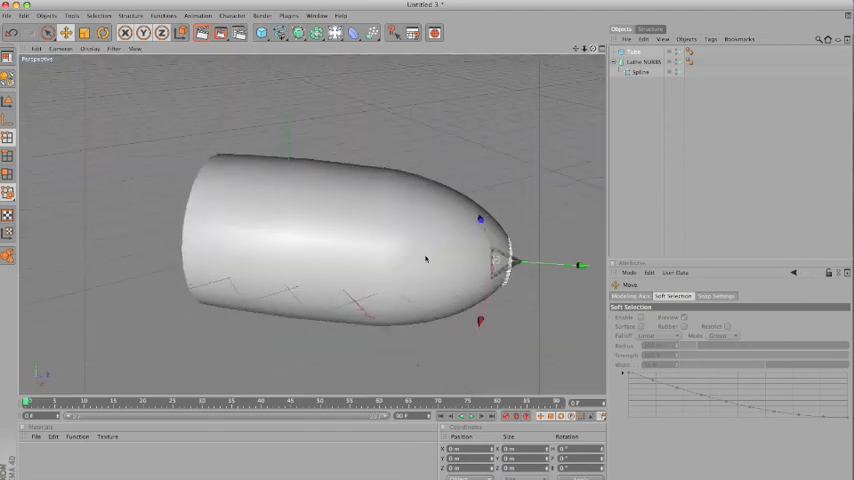
{"action": "left_click_drag", "start_coordinate": [425, 260], "coordinate": [420, 250]}
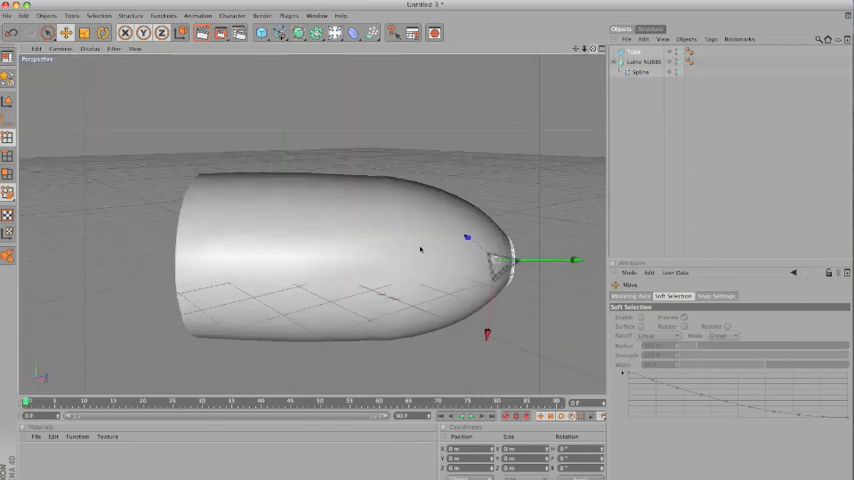